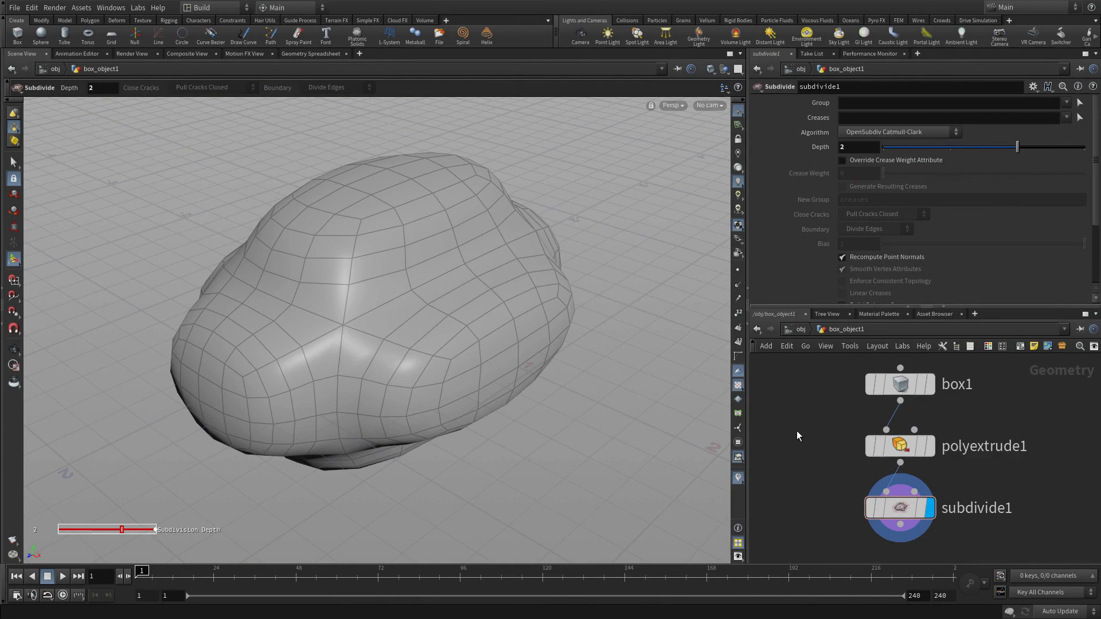
Add a Platonic Solids node with 'pla', wire it into polyextrude1, and select box1
{"action": "key", "text": "tab"}
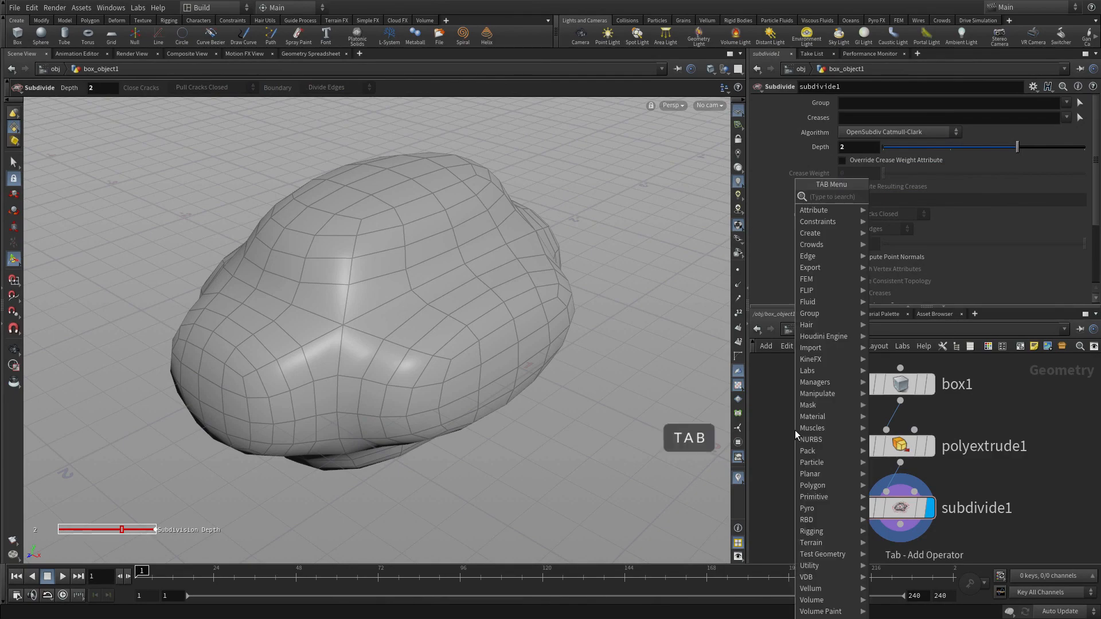
{"action": "type", "text": "pla"}
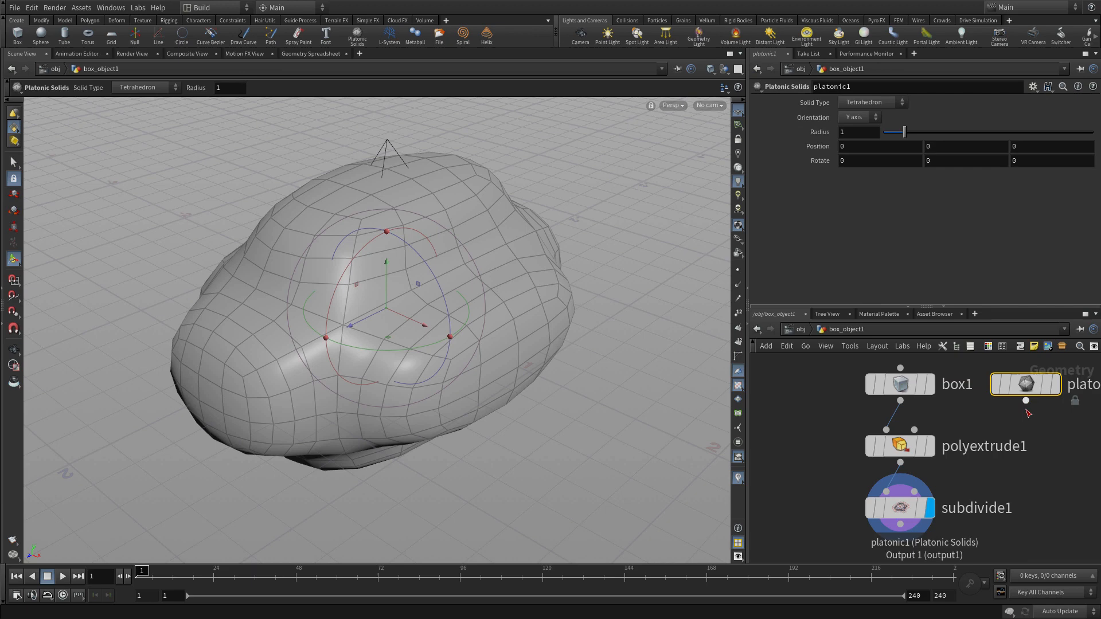
{"action": "left_click", "coordinate": [900, 384]}
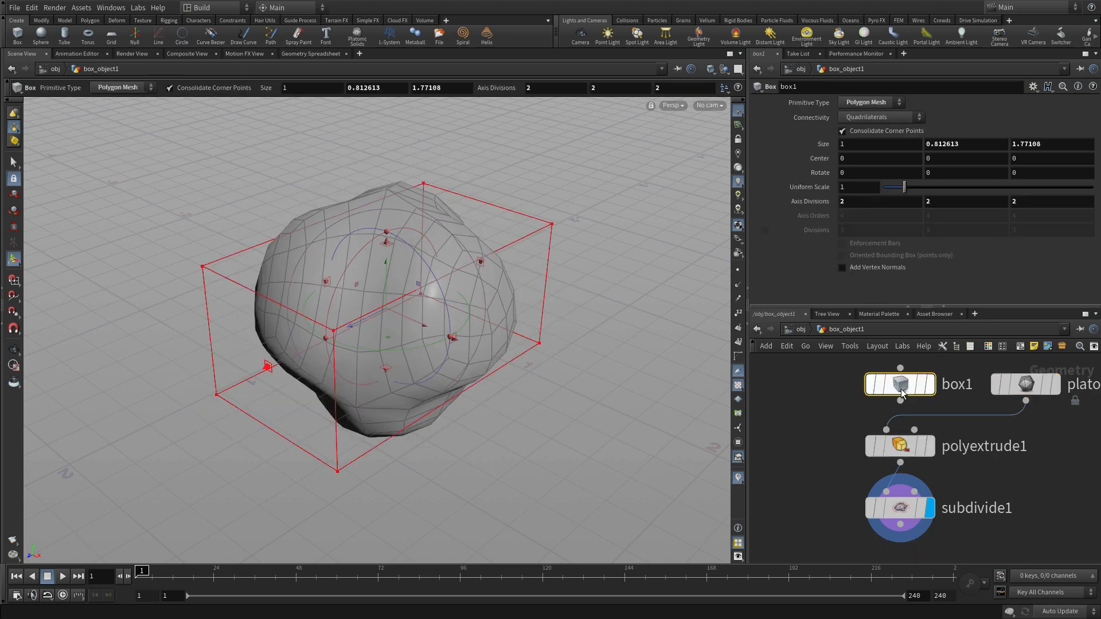
{"action": "left_click", "coordinate": [901, 508]}
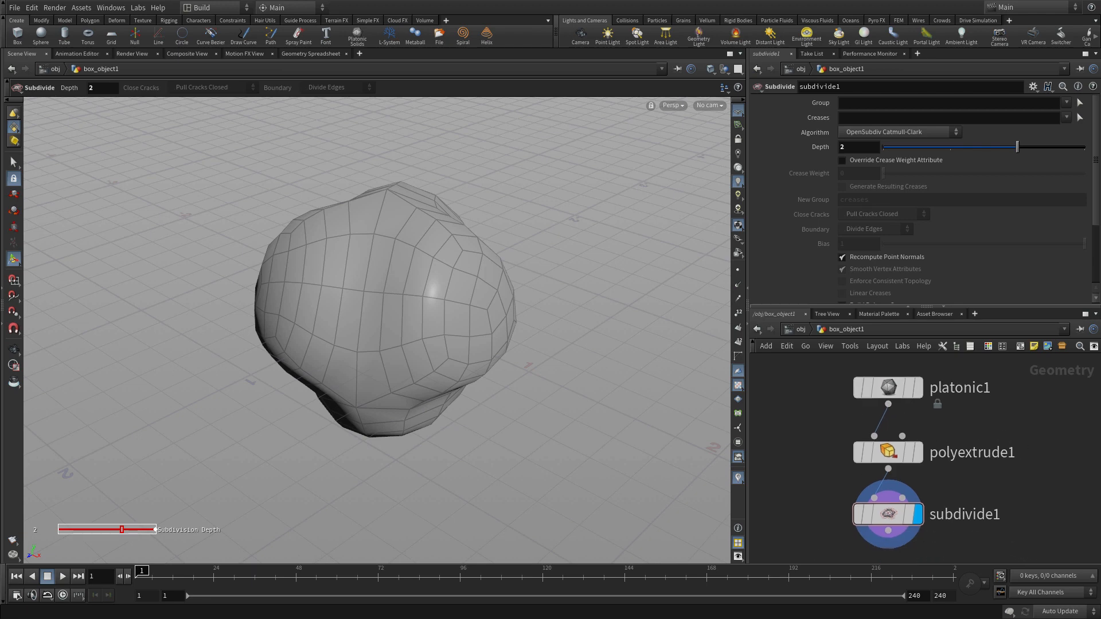
Set platonic1's Solid Type to Soccer Ball, then select polyextrude1
{"action": "left_click", "coordinate": [888, 387]}
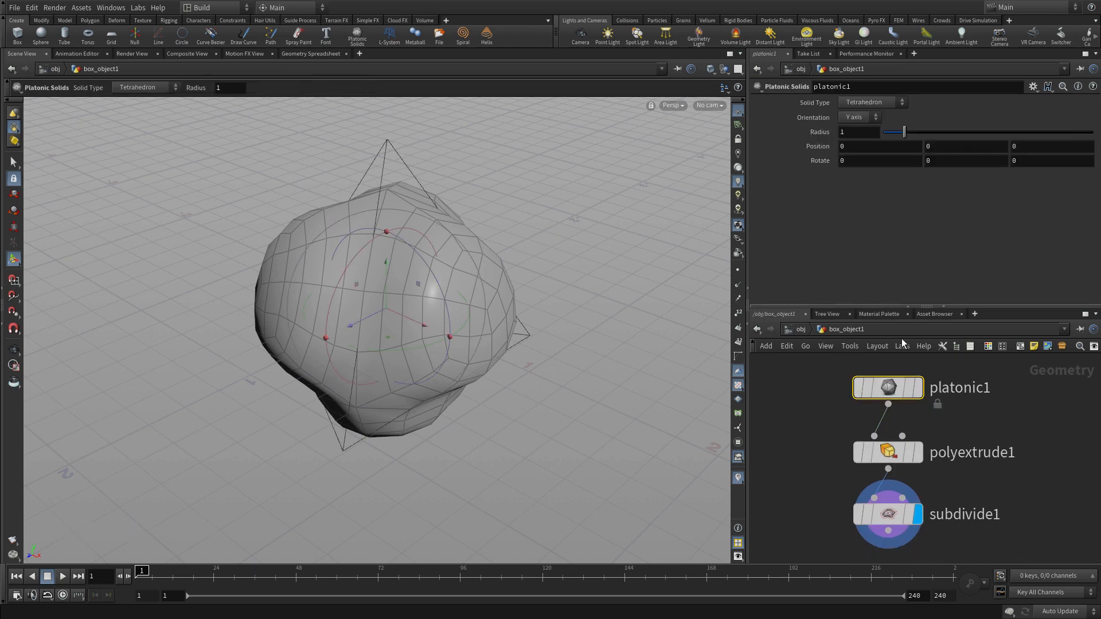
{"action": "left_click", "coordinate": [871, 103]}
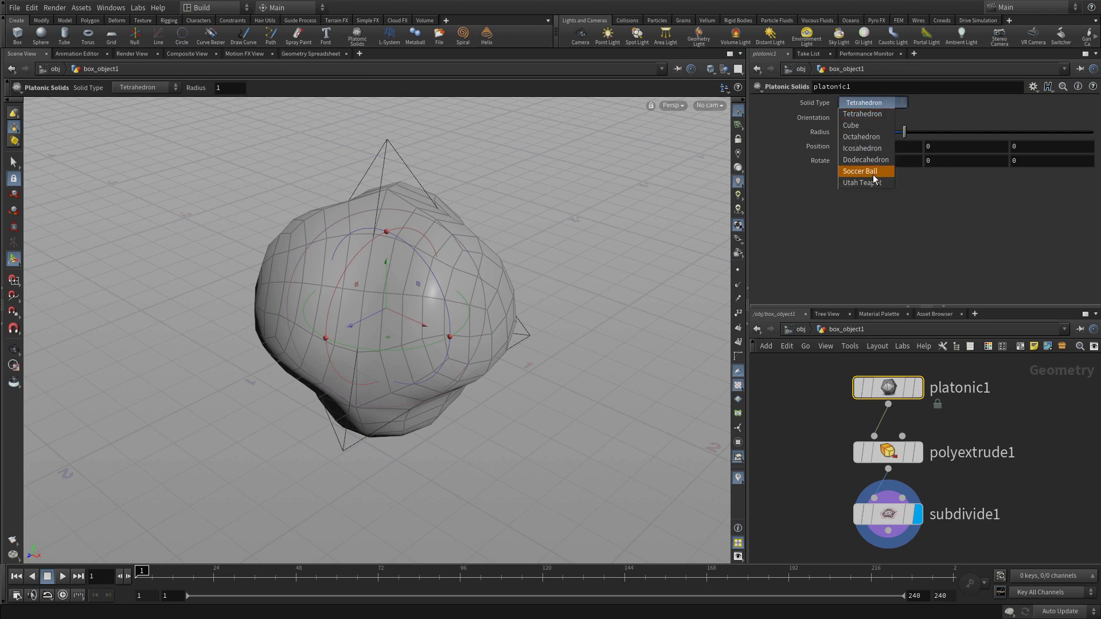
{"action": "left_click", "coordinate": [860, 171]}
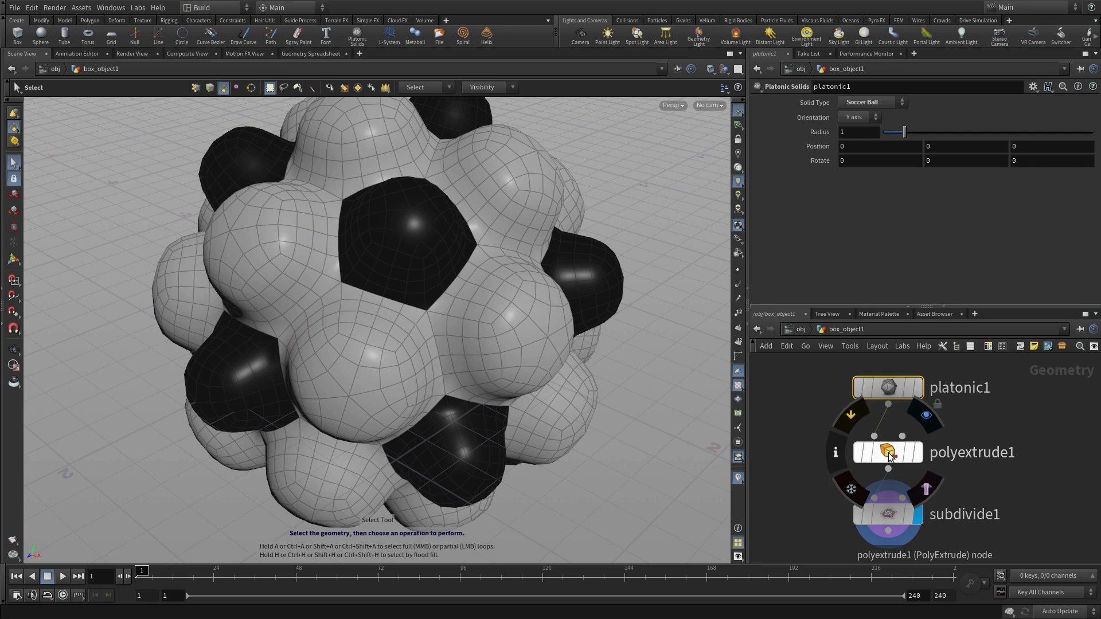
{"action": "left_click", "coordinate": [887, 452]}
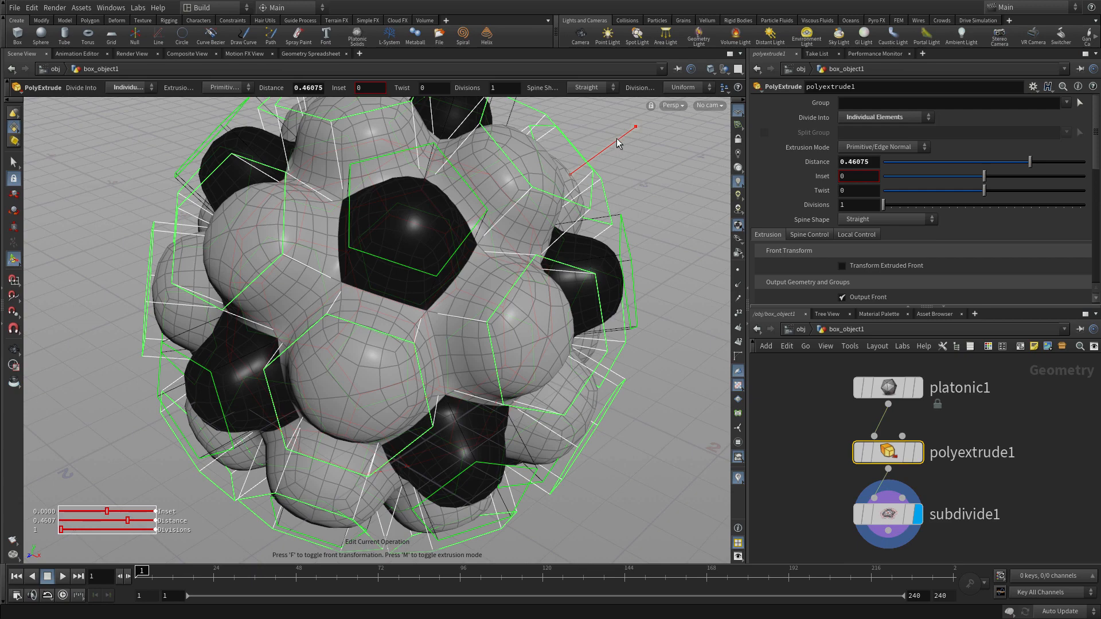
Reduce polyextrude1's Distance to about 0.079 and display subdivide1
{"action": "left_click_drag", "start_coordinate": [636, 127], "coordinate": [587, 167]}
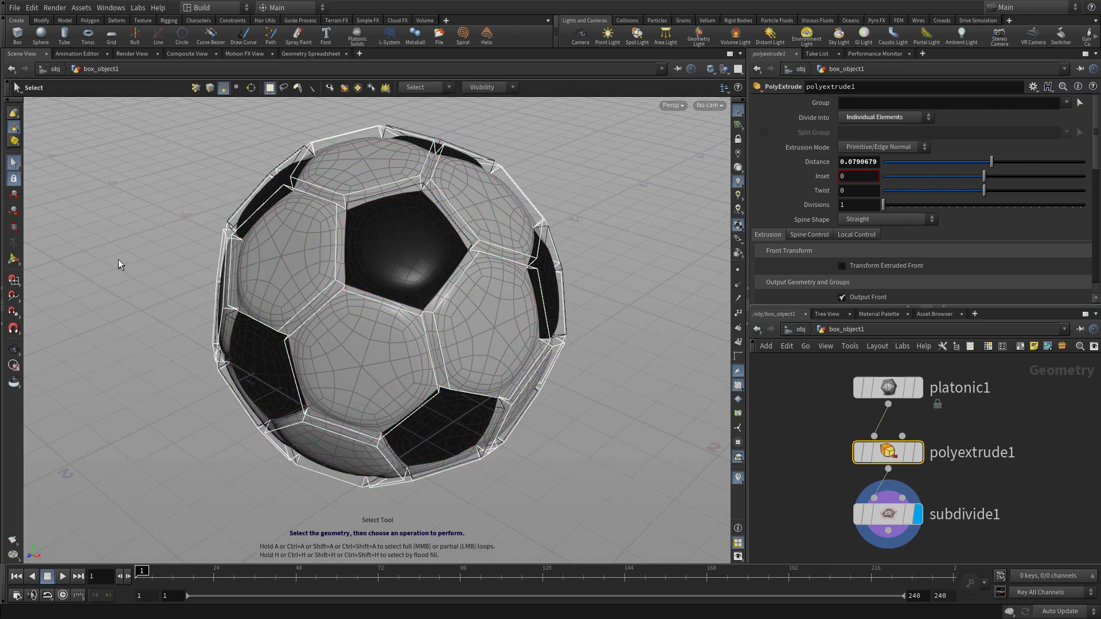
{"action": "left_click", "coordinate": [886, 513]}
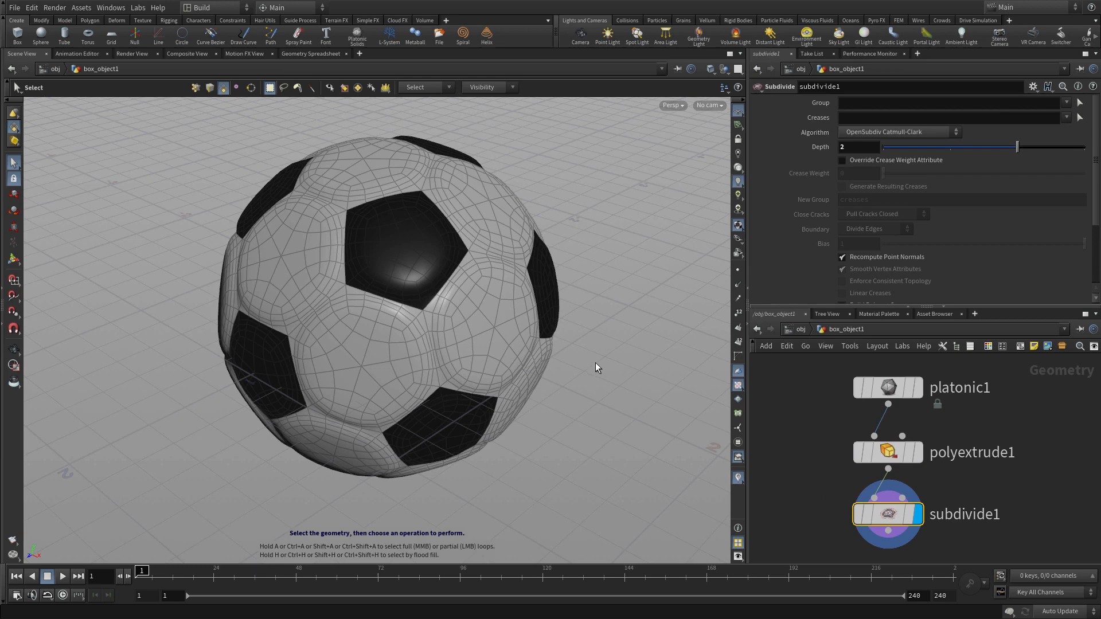
{"action": "left_click", "coordinate": [397, 353]}
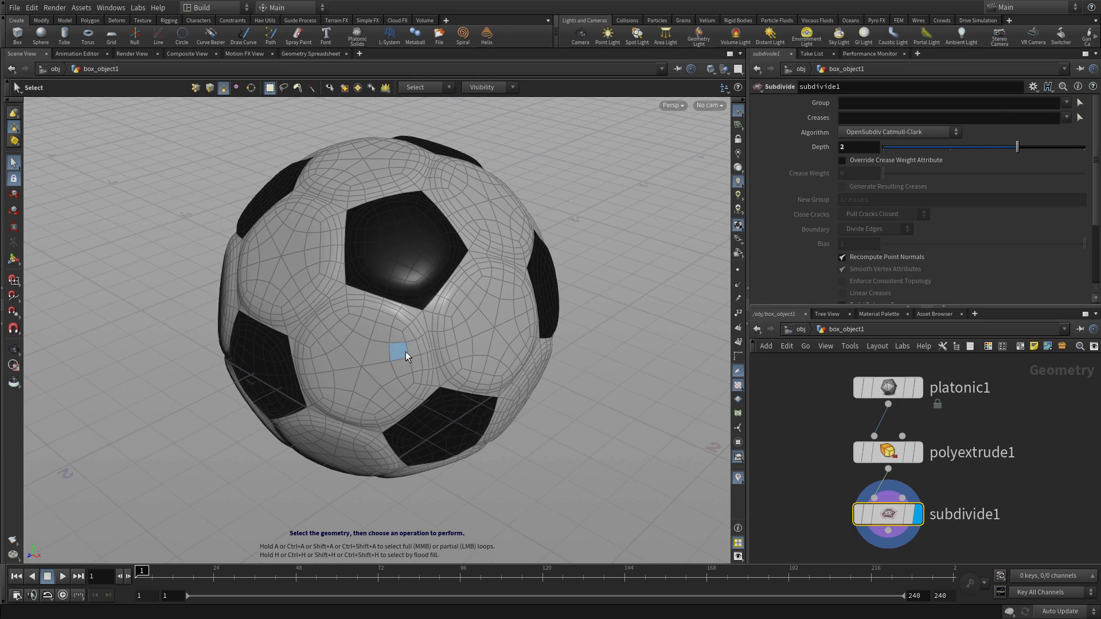
Switch the viewport to Smooth Shaded and drag subdivide1 off the node chain
{"action": "key", "text": "v"}
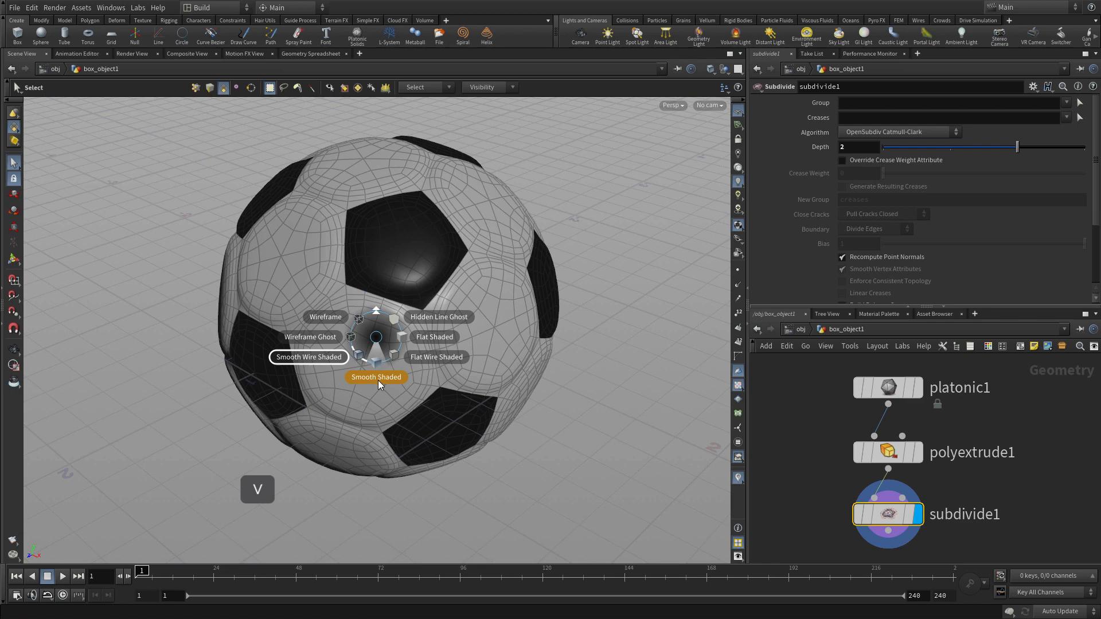
{"action": "left_click", "coordinate": [376, 377]}
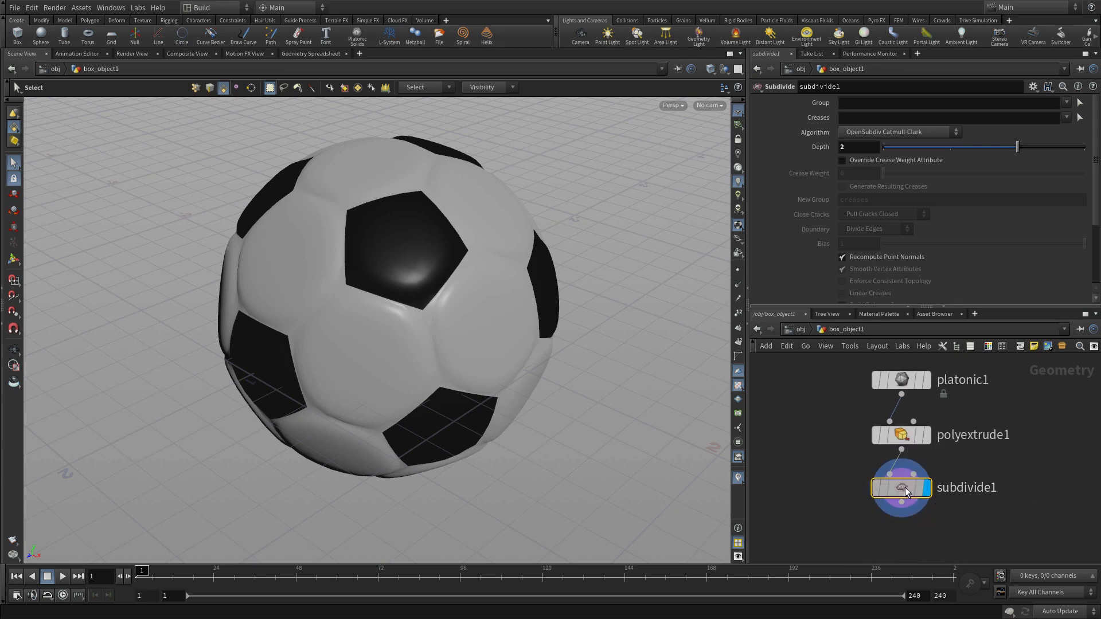
{"action": "left_click_drag", "start_coordinate": [901, 488], "coordinate": [901, 523]}
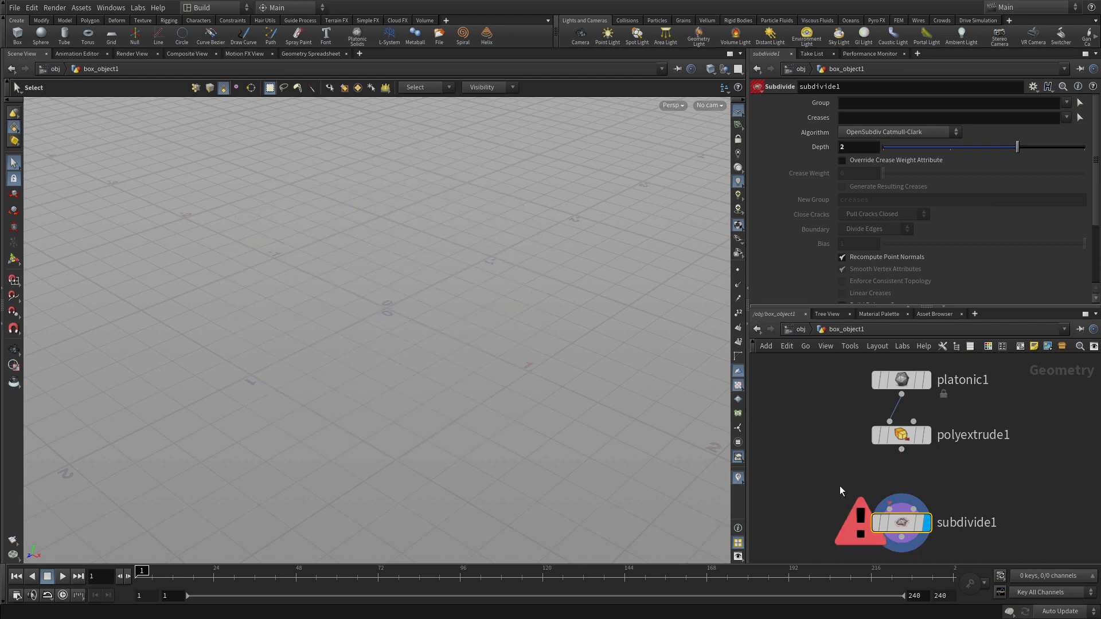
{"action": "mouse_move", "coordinate": [903, 527]}
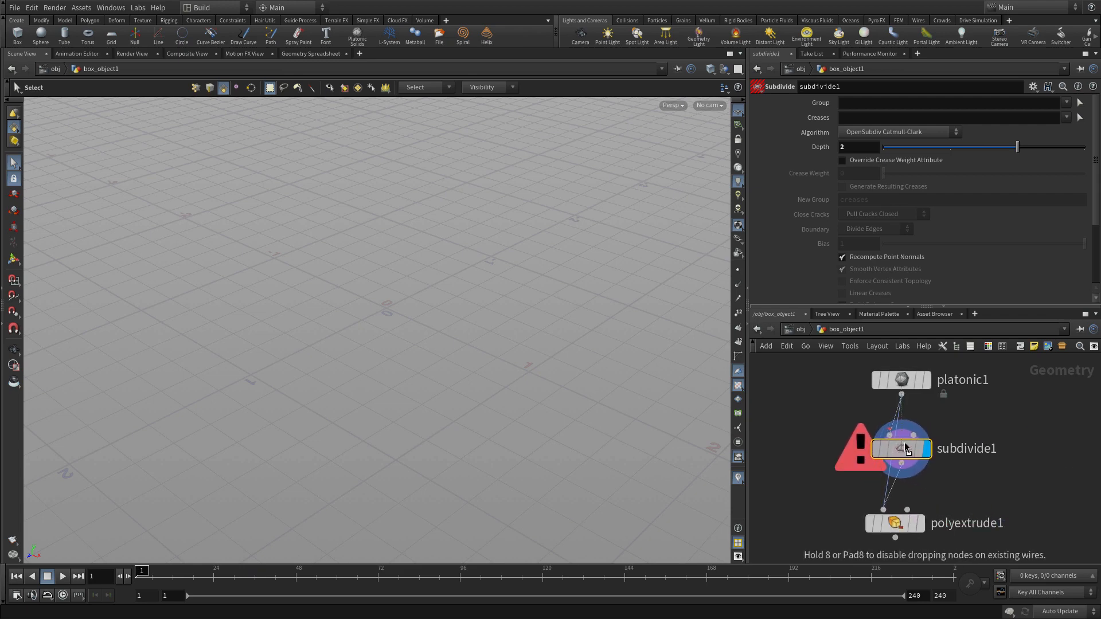
Drop subdivide1 onto the wire between platonic1 and polyextrude1
{"action": "left_click", "coordinate": [914, 448]}
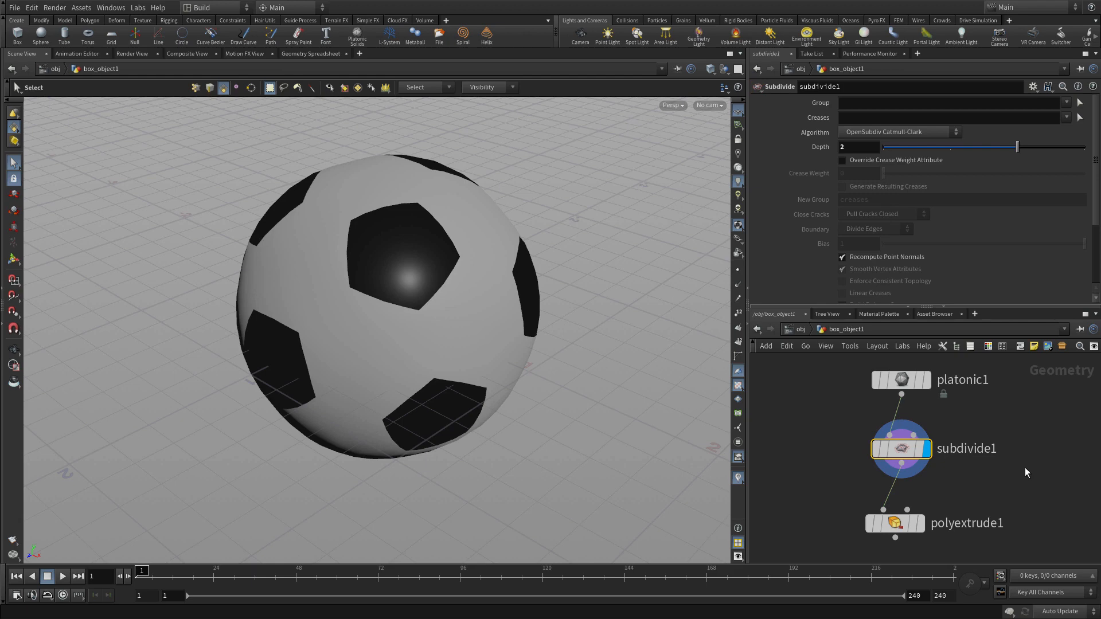
{"action": "mouse_move", "coordinate": [1019, 483]}
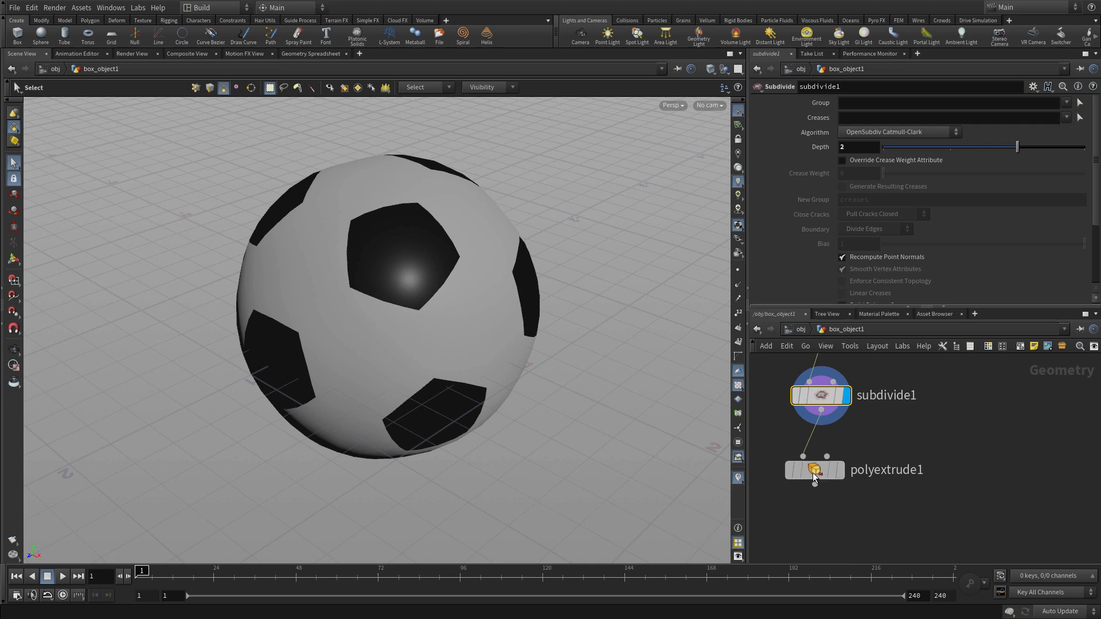
Add a Ray node after subdivide1 and a Sphere node with radius 1
{"action": "key", "text": "Tab"}
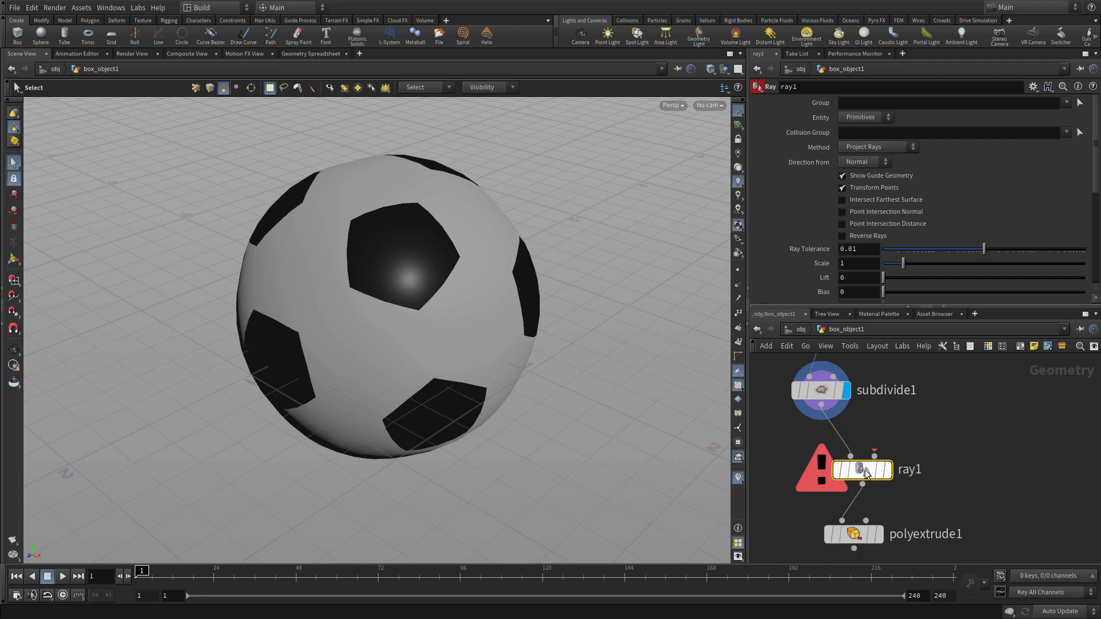
{"action": "key", "text": "Tab"}
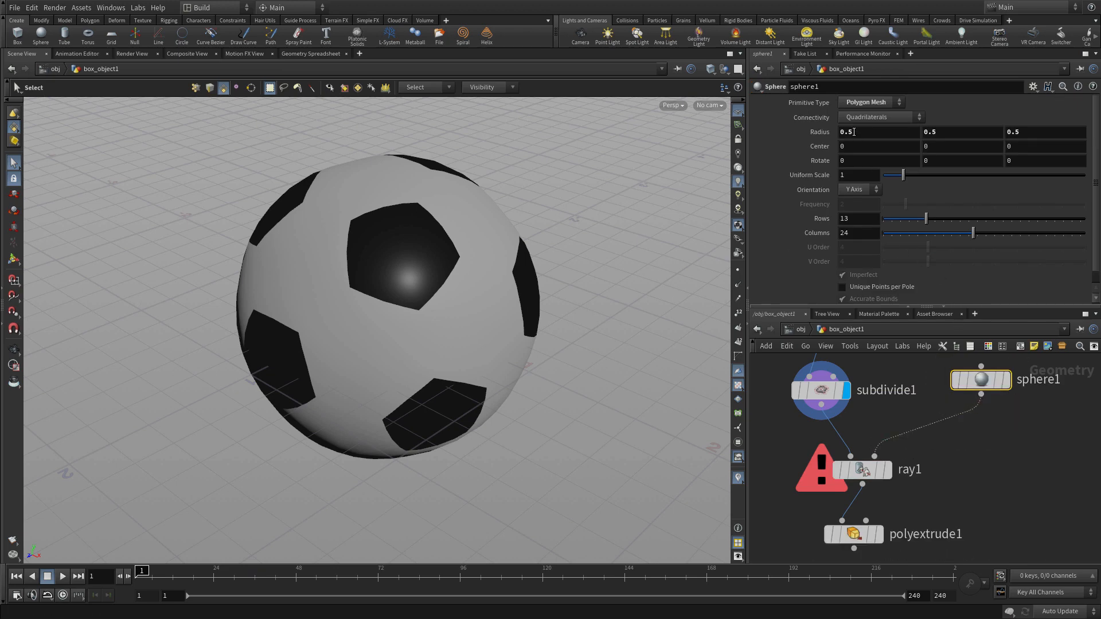
{"action": "type", "text": "1"}
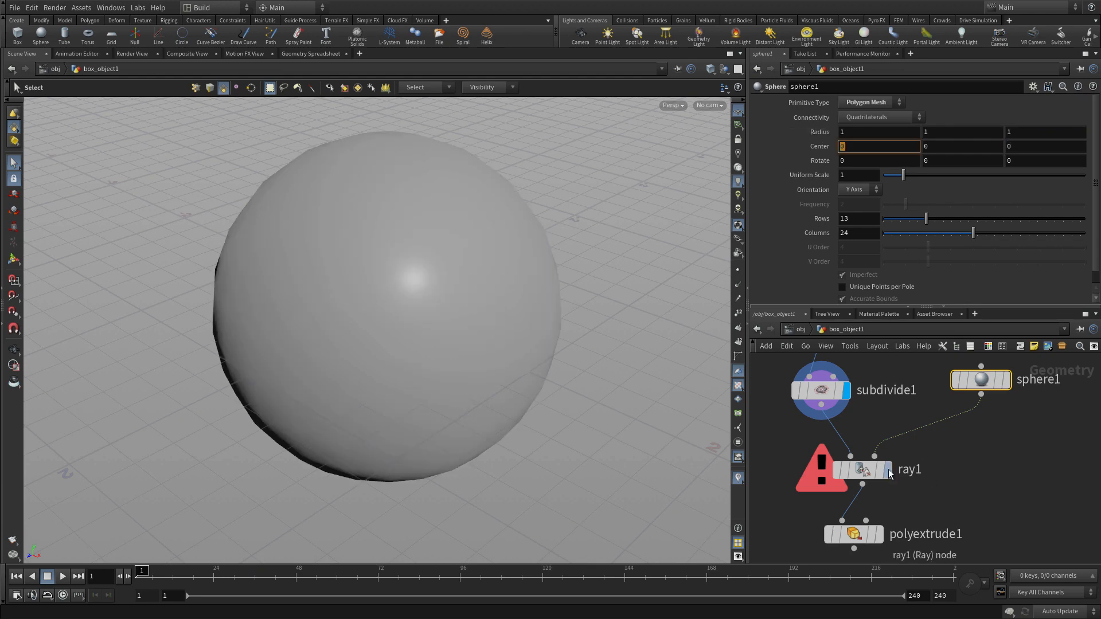
Select ray1 and set its display flag to view the projected ball
{"action": "left_click", "coordinate": [863, 469]}
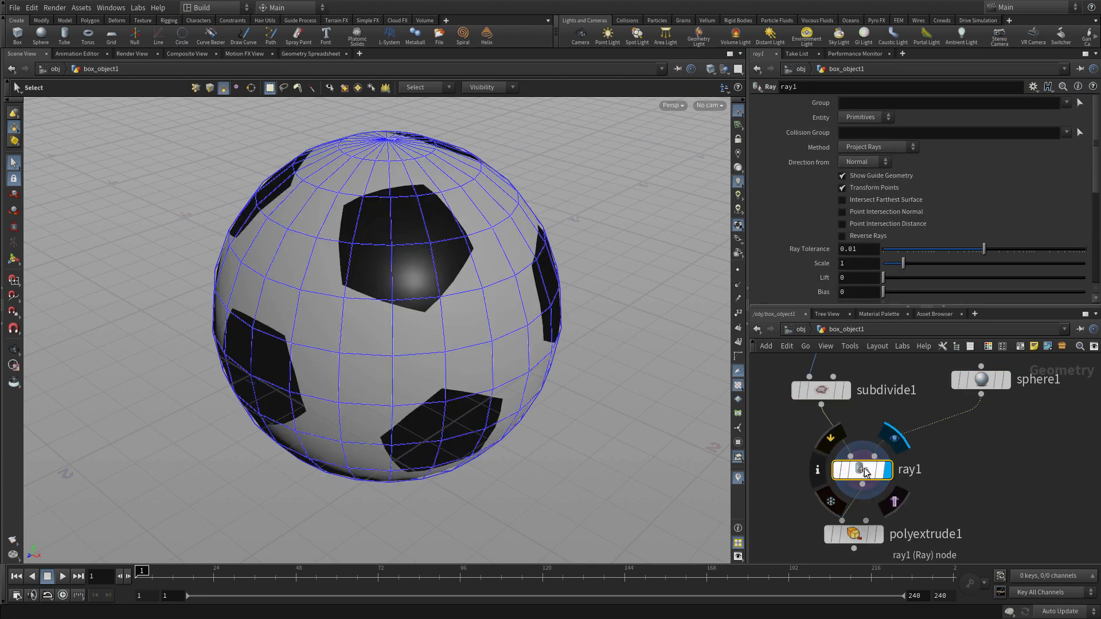
{"action": "left_click", "coordinate": [980, 379]}
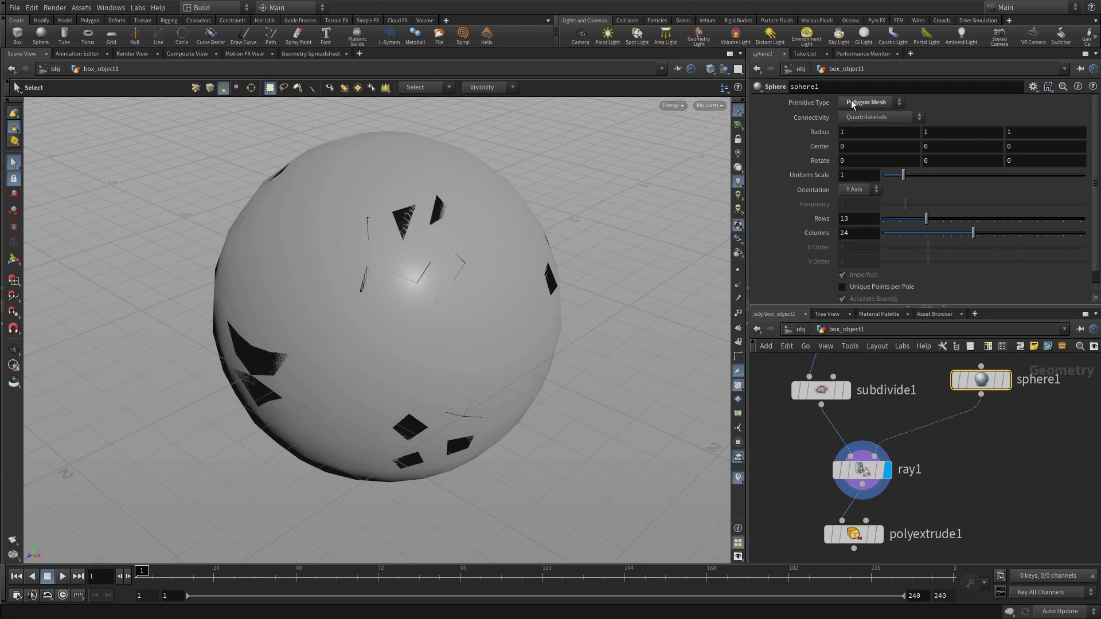
{"action": "left_click", "coordinate": [871, 103]}
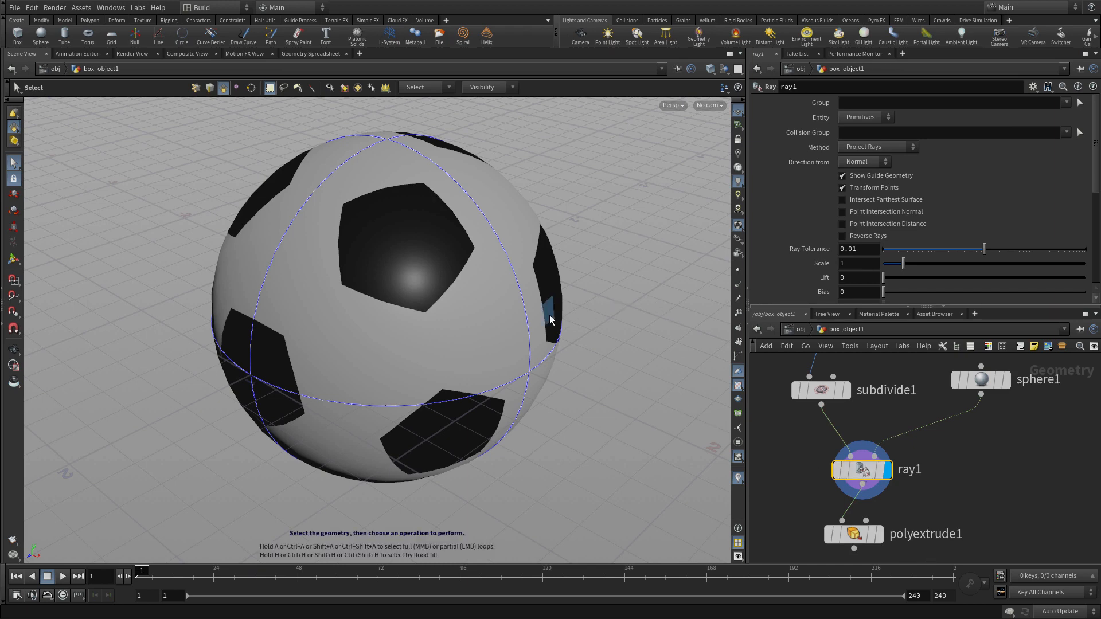
Switch the viewport to Smooth Wire Shaded
{"action": "key", "text": "v"}
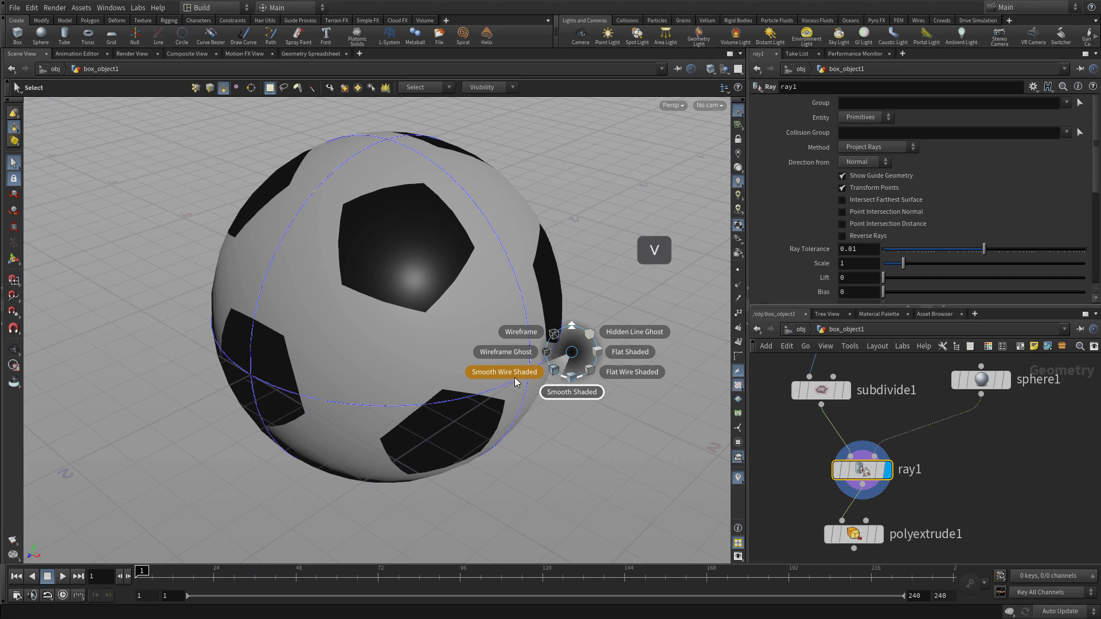
{"action": "left_click", "coordinate": [503, 372]}
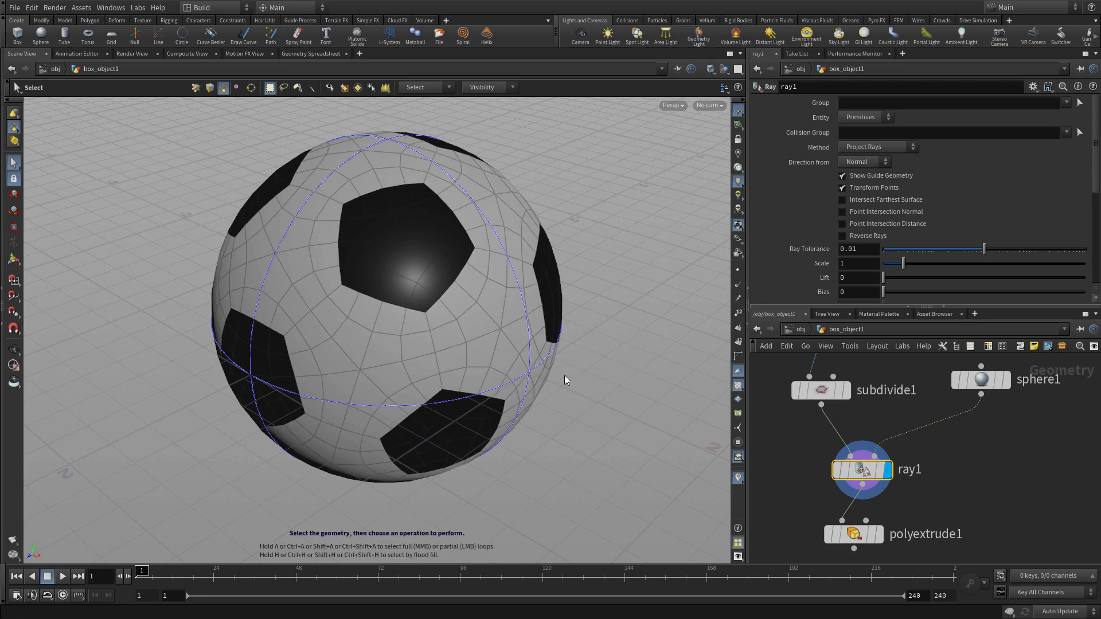
{"action": "mouse_move", "coordinate": [626, 351]}
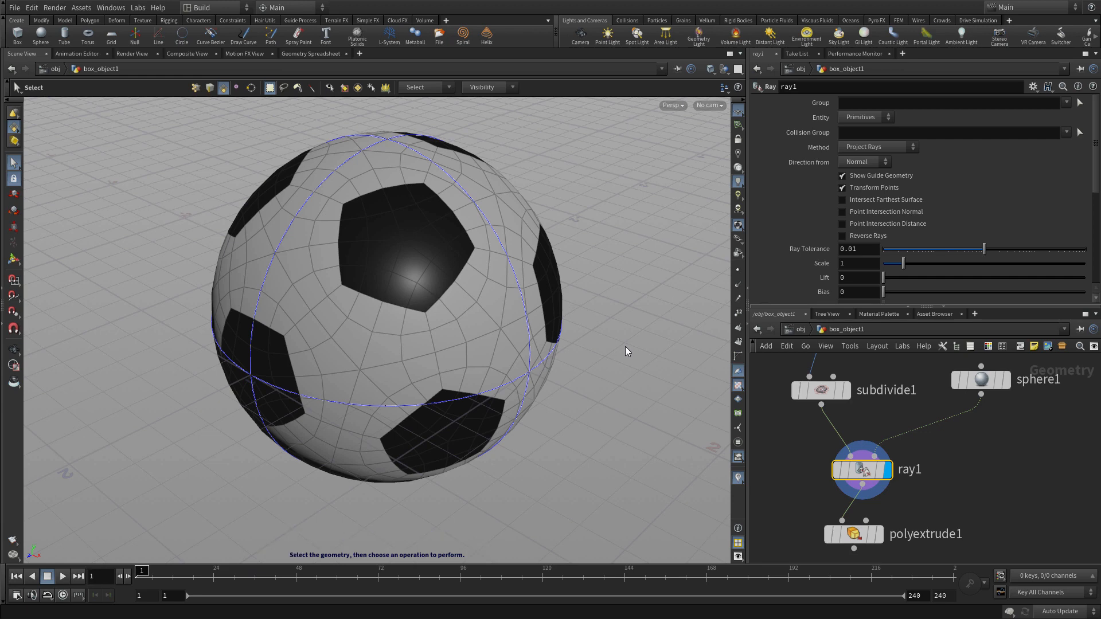
{"action": "mouse_move", "coordinate": [701, 363]}
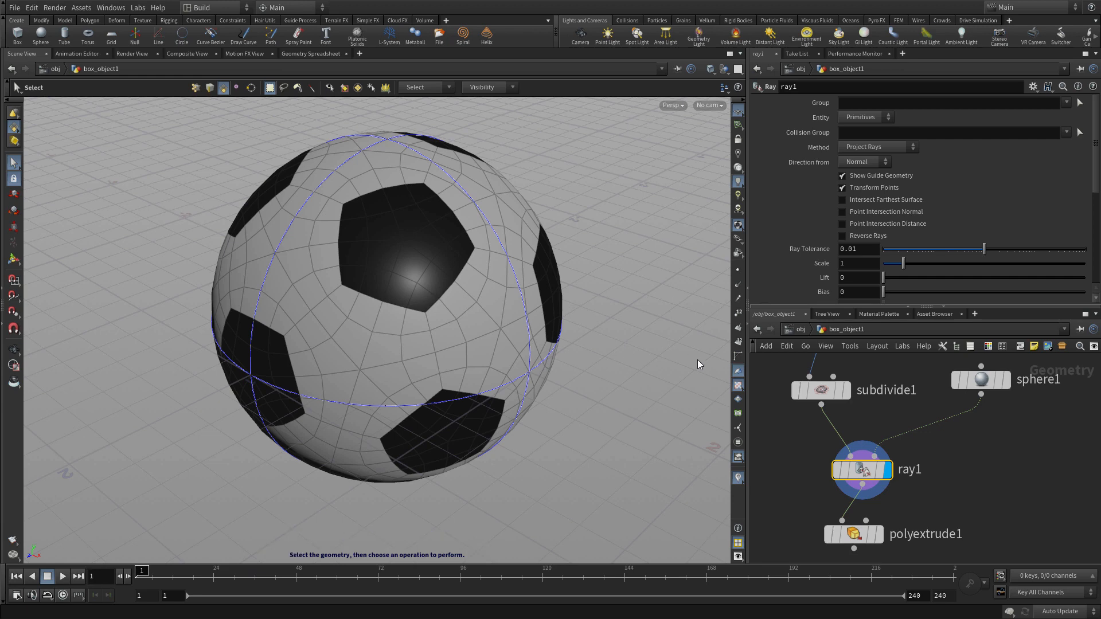
{"action": "mouse_move", "coordinate": [968, 538]}
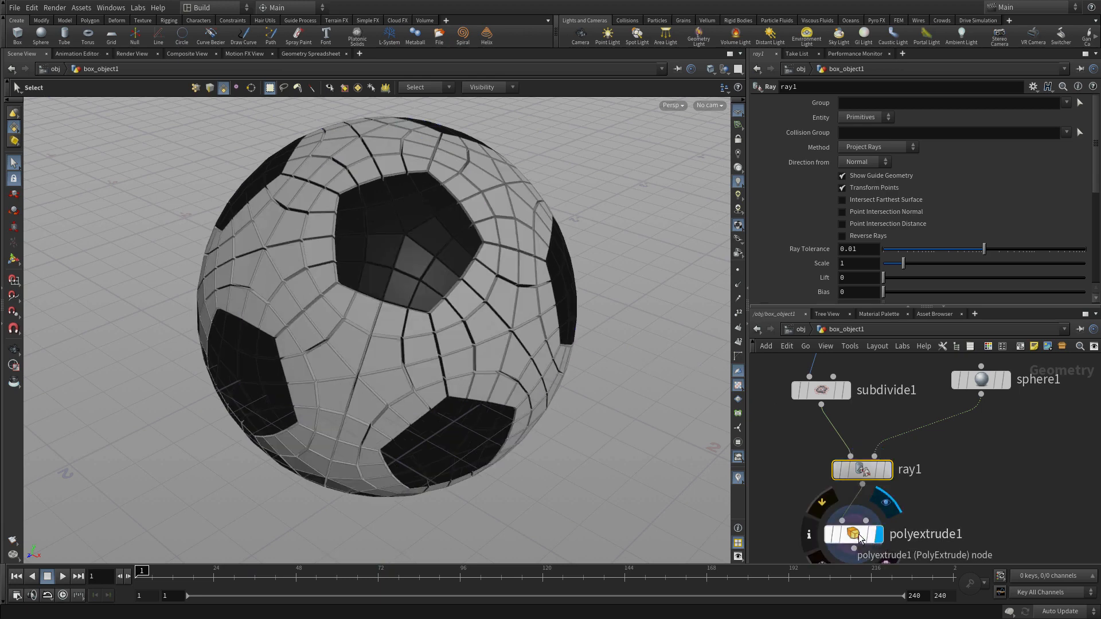
Display polyextrude1 and set Divide Into to Connected Components
{"action": "left_click", "coordinate": [851, 534]}
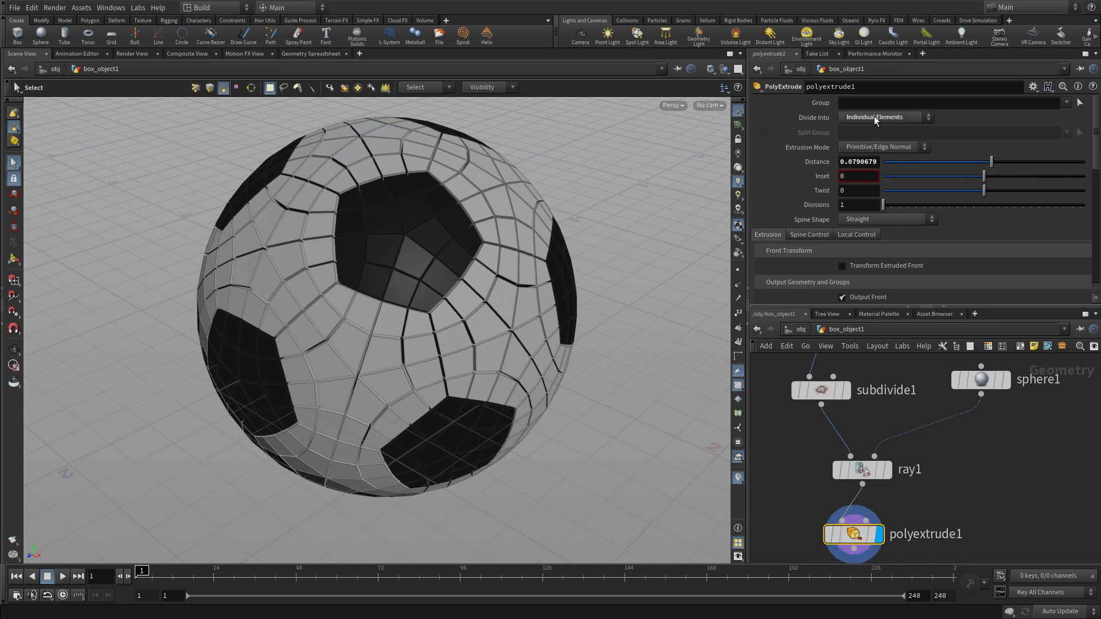
{"action": "left_click", "coordinate": [882, 116]}
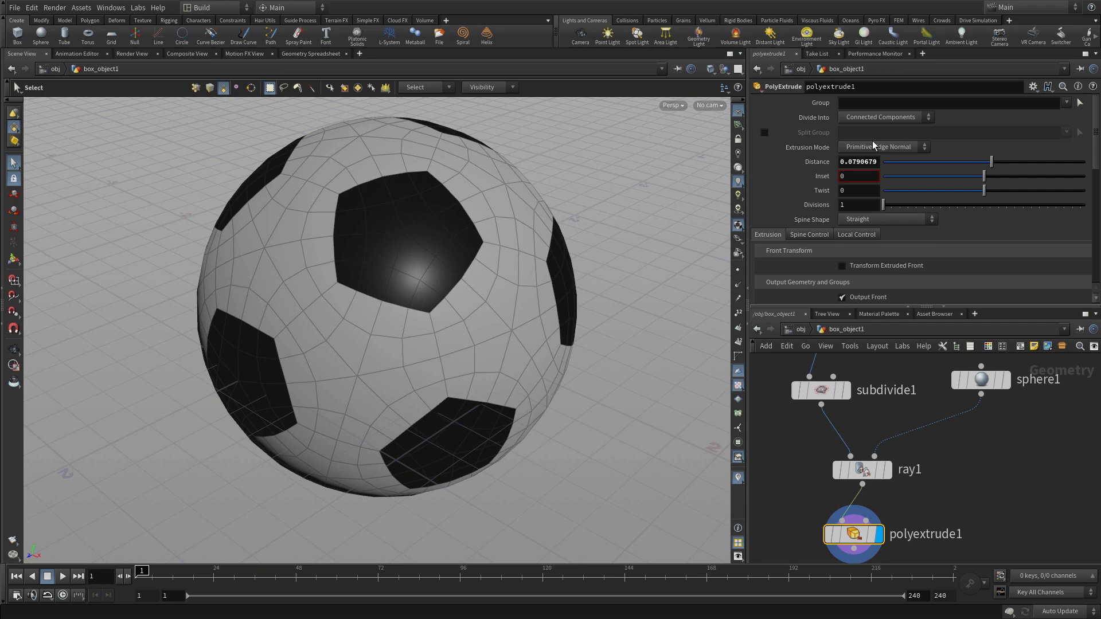